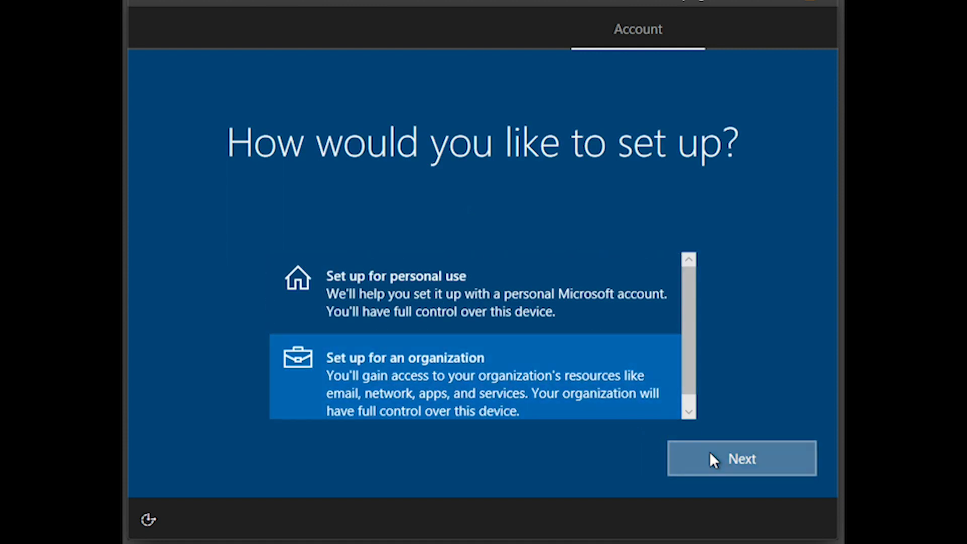
Step: Continue past 'Set up for an organization' to the 'Who's going to use this PC?' step
{"action": "left_click", "coordinate": [741, 459]}
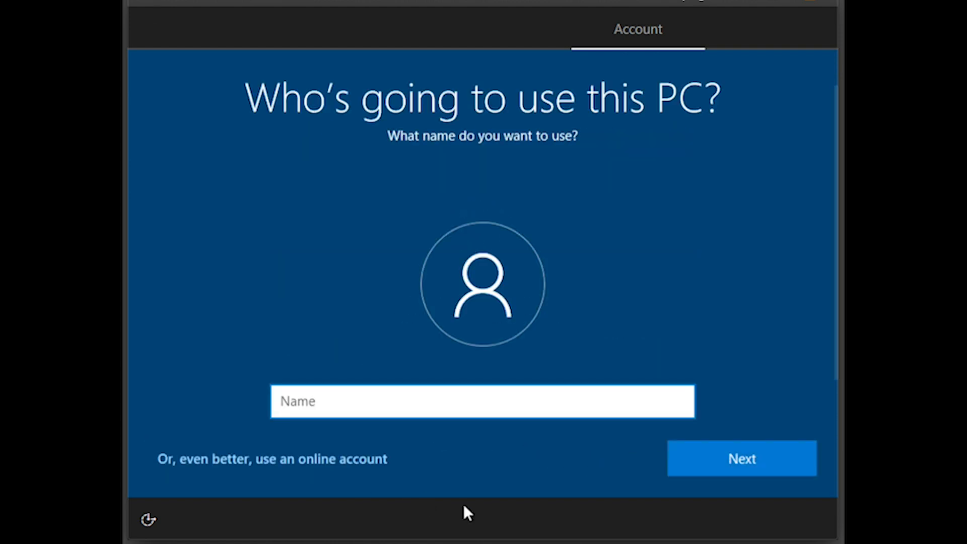
{"action": "type", "text": "Jer"}
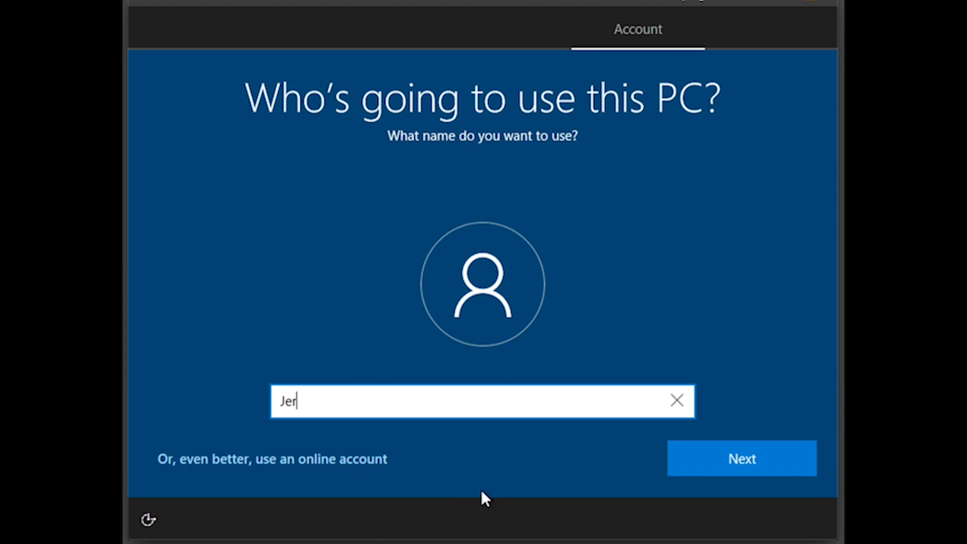
{"action": "left_click", "coordinate": [741, 458]}
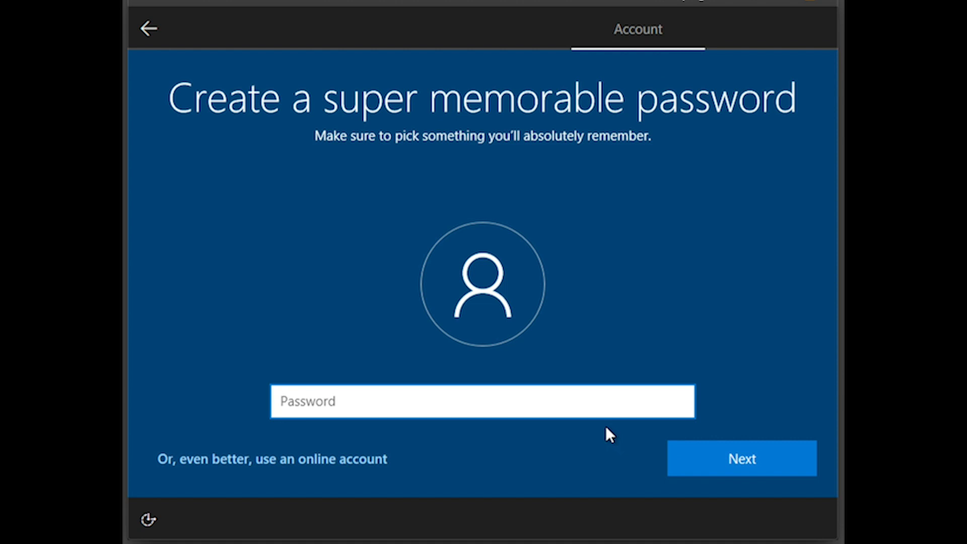
{"action": "type", "text": "password"}
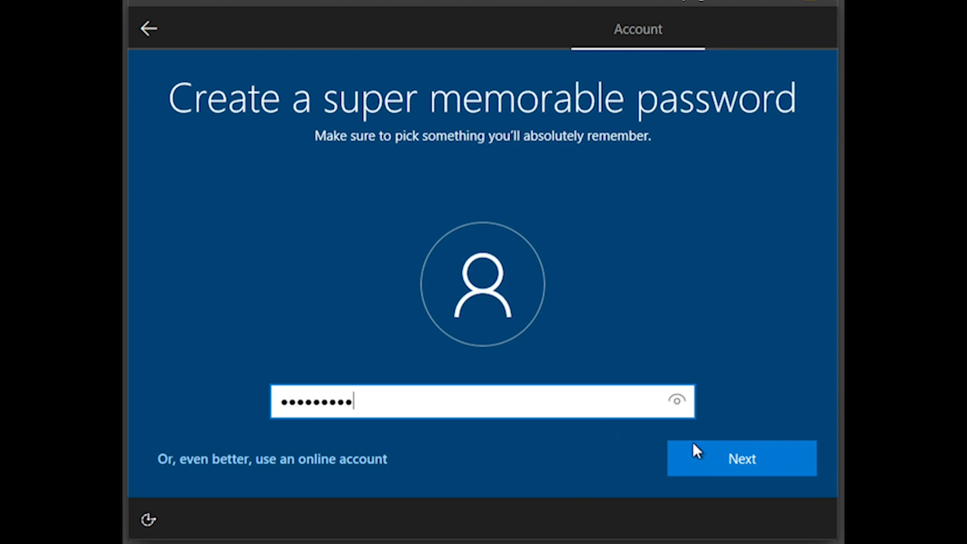
{"action": "left_click", "coordinate": [741, 458]}
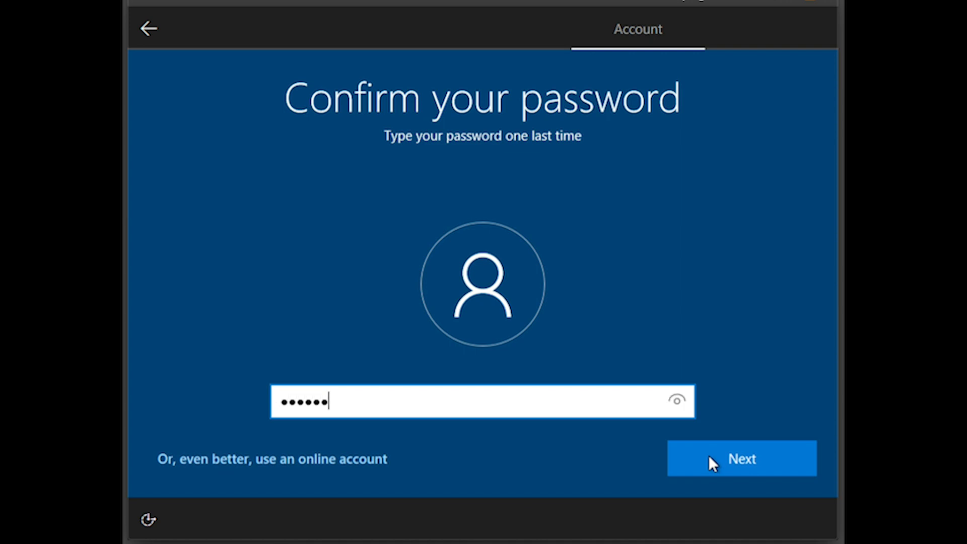
{"action": "left_click", "coordinate": [740, 458]}
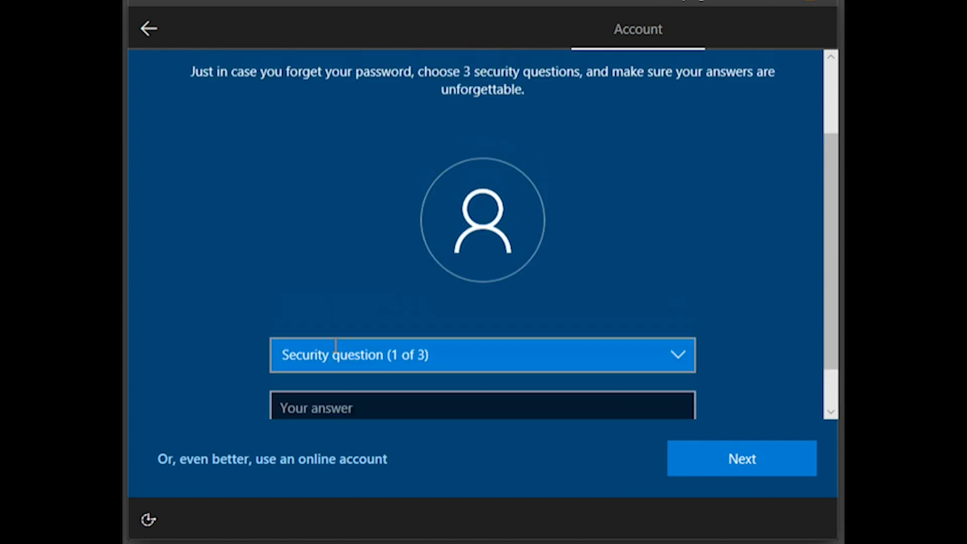
{"action": "left_click", "coordinate": [148, 28]}
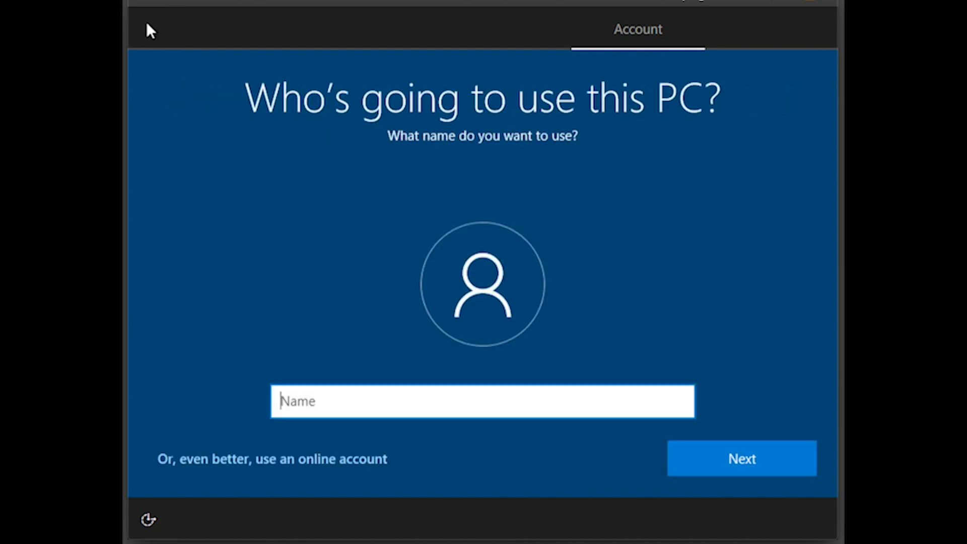
Step: Create the local account 'Jerem' with a blank password so no security questions appear
{"action": "type", "text": "Jerem"}
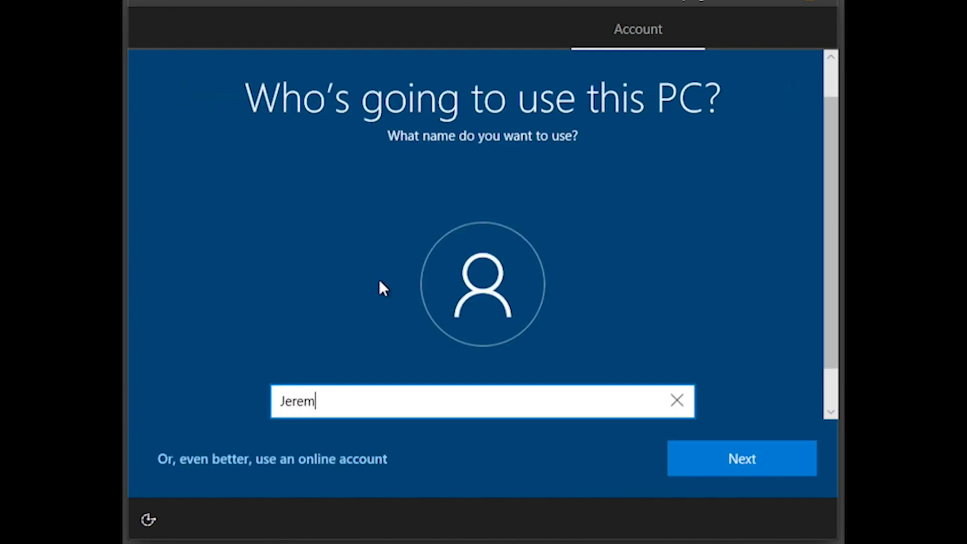
{"action": "left_click", "coordinate": [741, 458]}
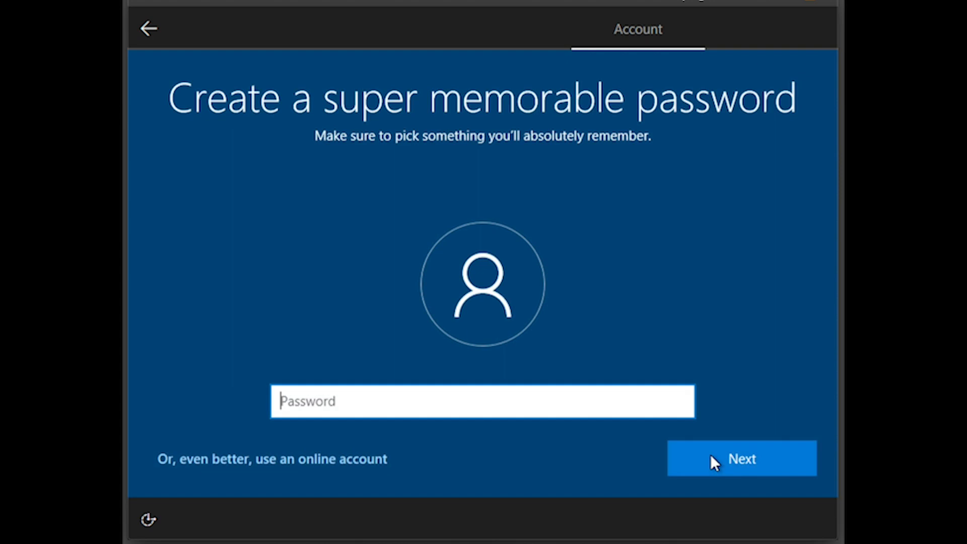
{"action": "left_click", "coordinate": [741, 460]}
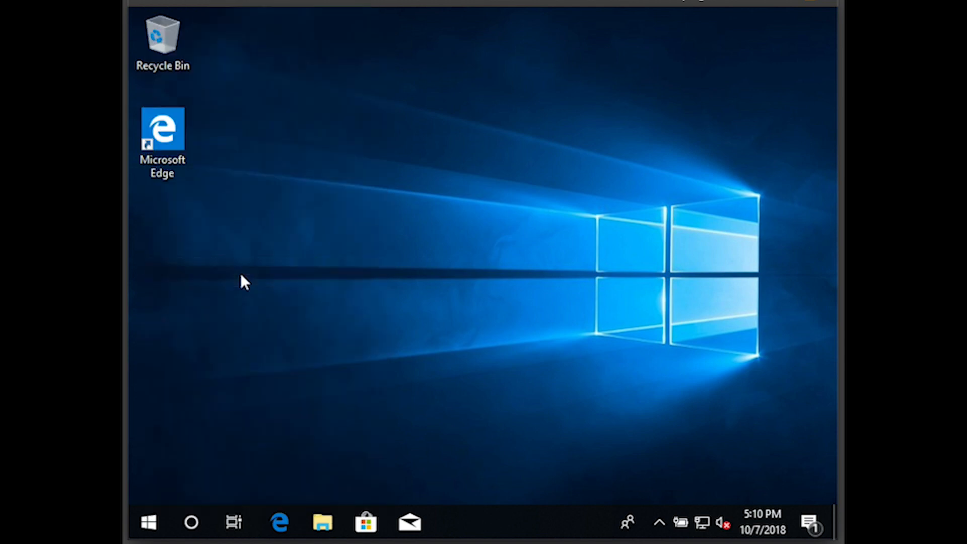
{"action": "mouse_move", "coordinate": [383, 232]}
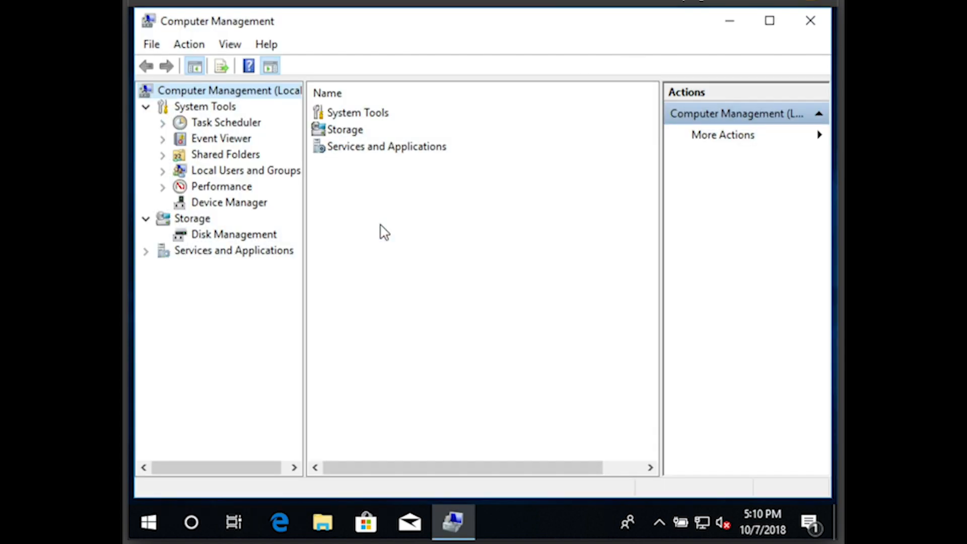
Step: Show the local Users list under Local Users and Groups in Computer Management
{"action": "left_click", "coordinate": [246, 170]}
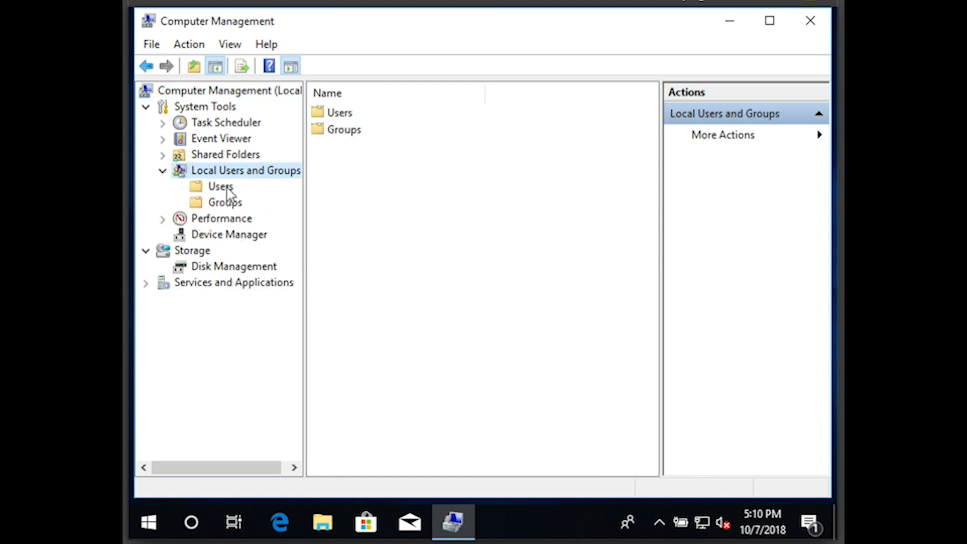
{"action": "left_click", "coordinate": [221, 186]}
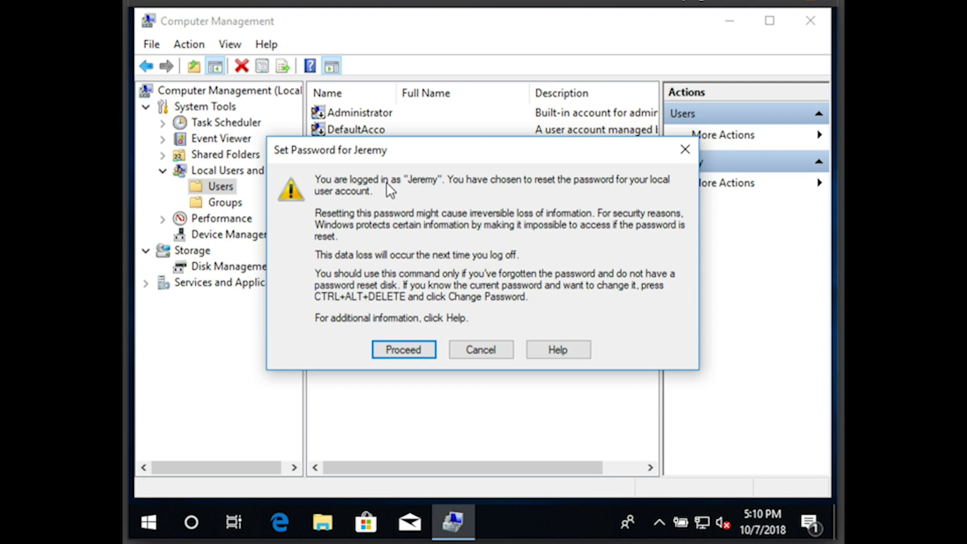
{"action": "left_click", "coordinate": [403, 349]}
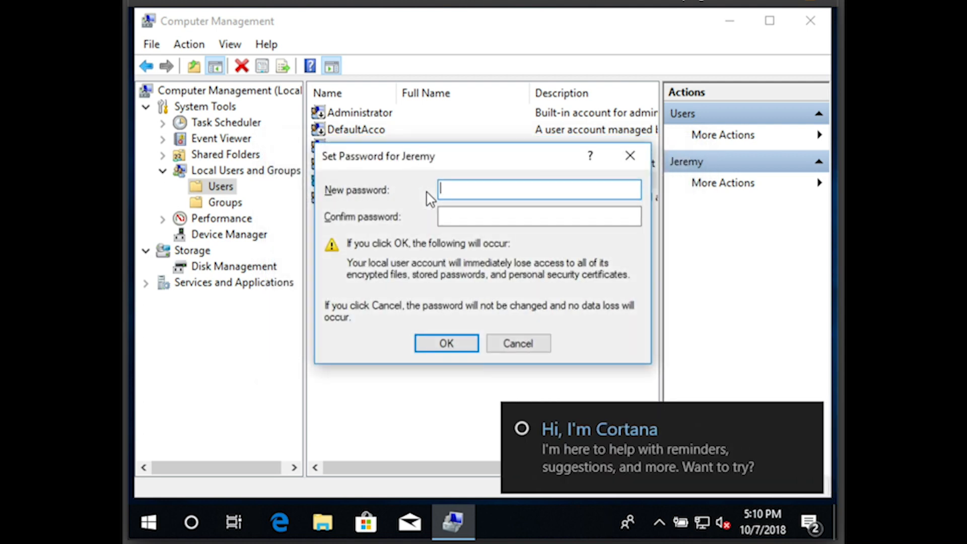
{"action": "type", "text": "password"}
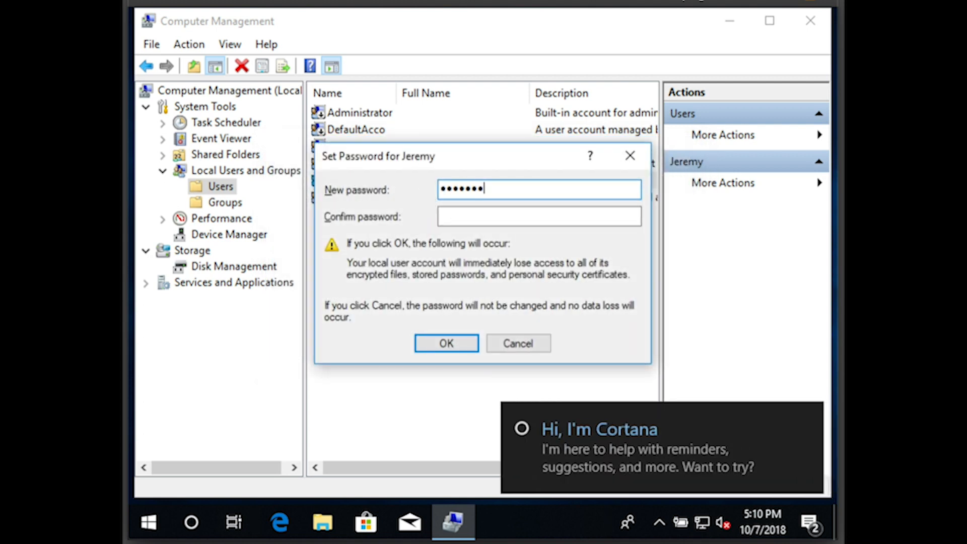